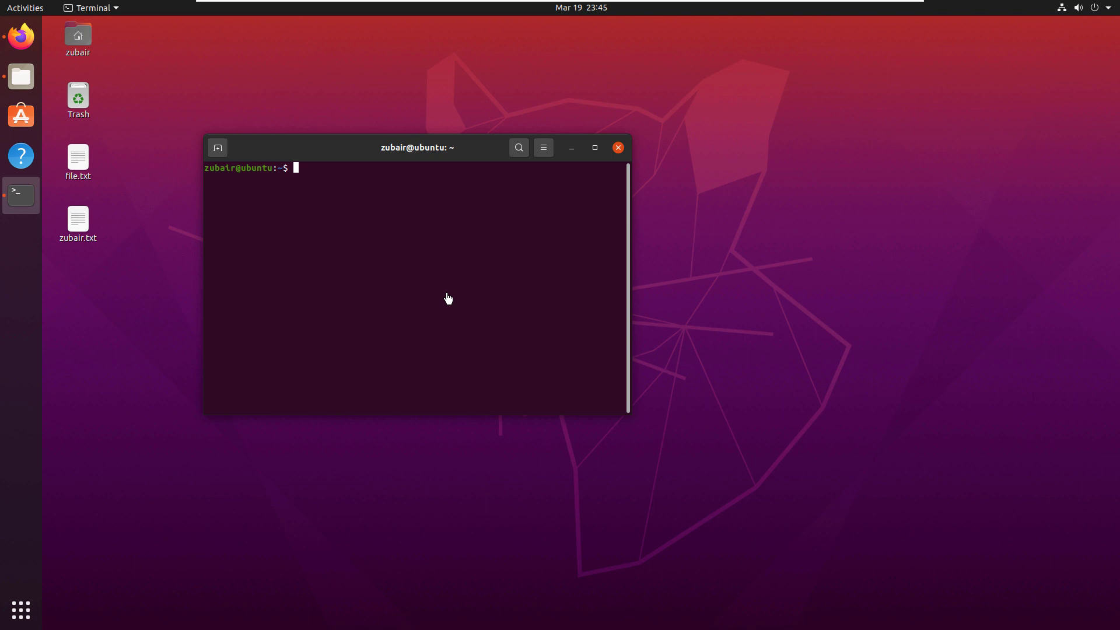
pyautogui.moveTo(20, 36)
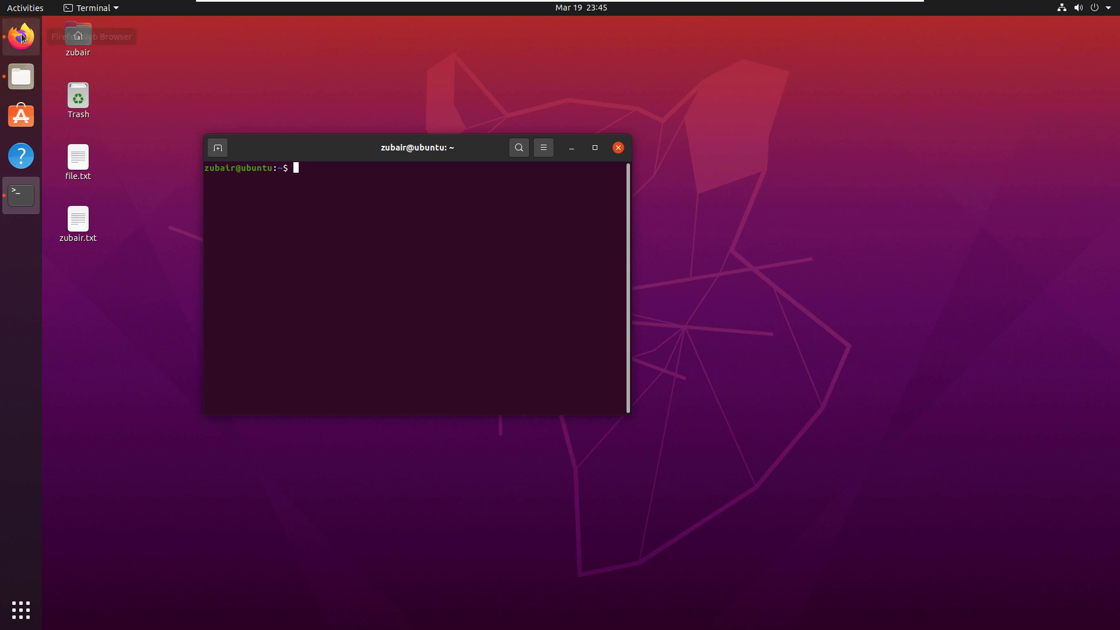
# Launch Firefox from the dock to reach the Unity 2018.2.7f1 Linux download page
pyautogui.click(19, 37)
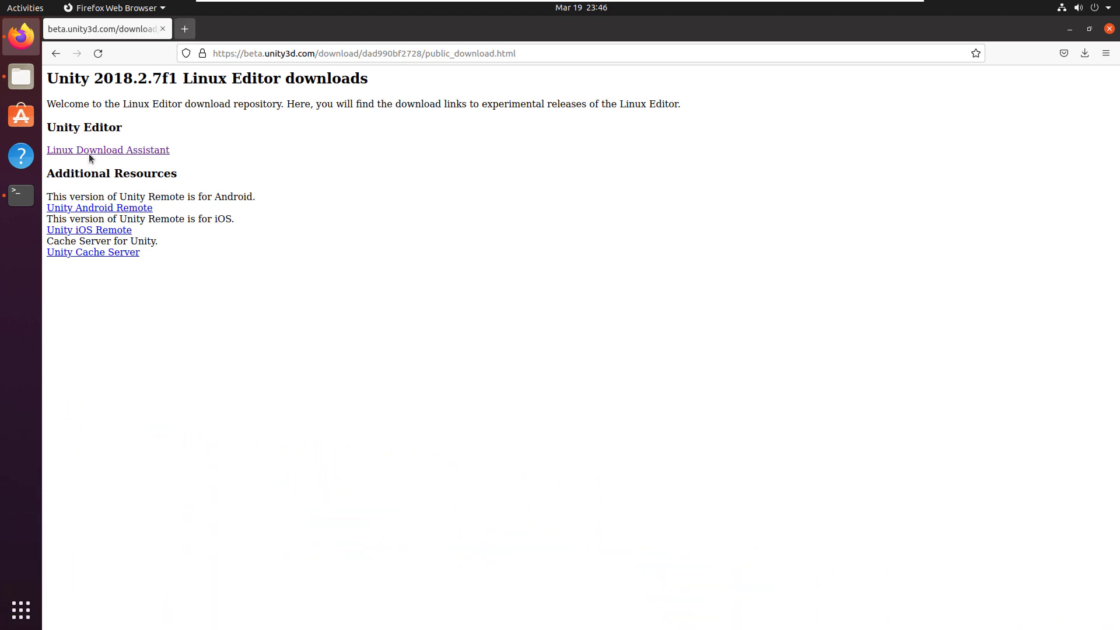
pyautogui.moveTo(116, 150)
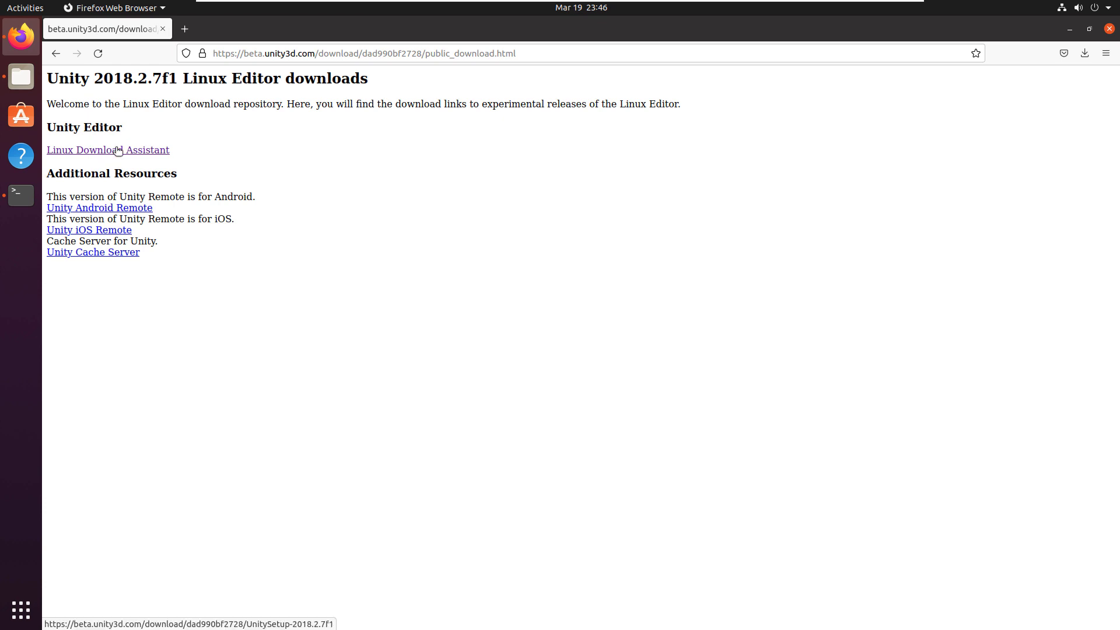
pyautogui.moveTo(36, 79)
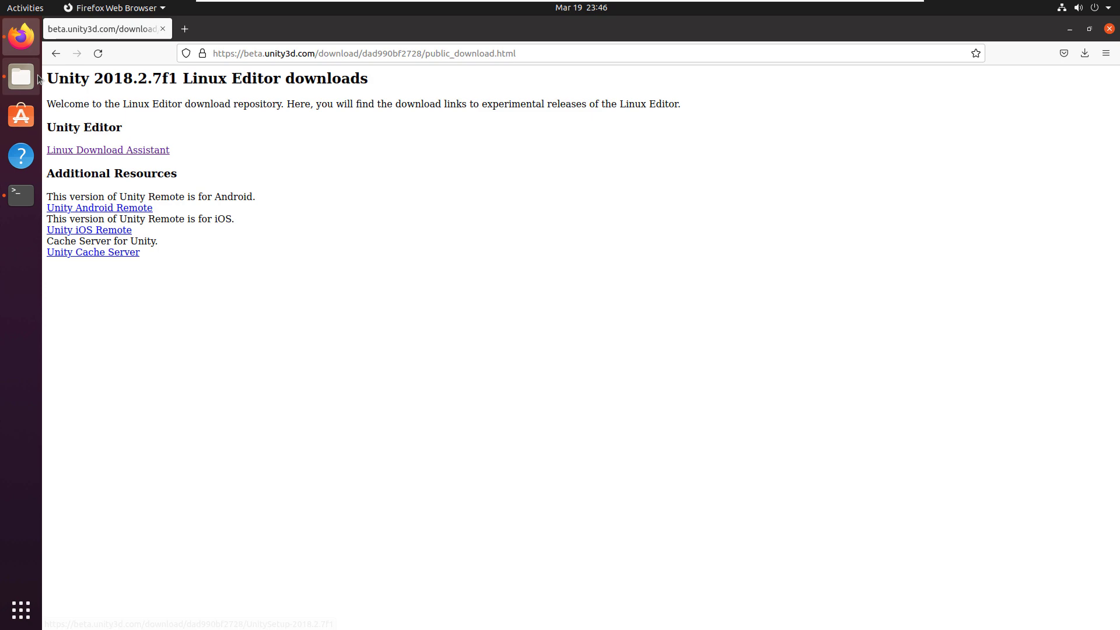
# Run chmod +x on /home/zubair/Downloads/UnitySetup-2018.2.7f1 to make it executable
pyautogui.click(20, 76)
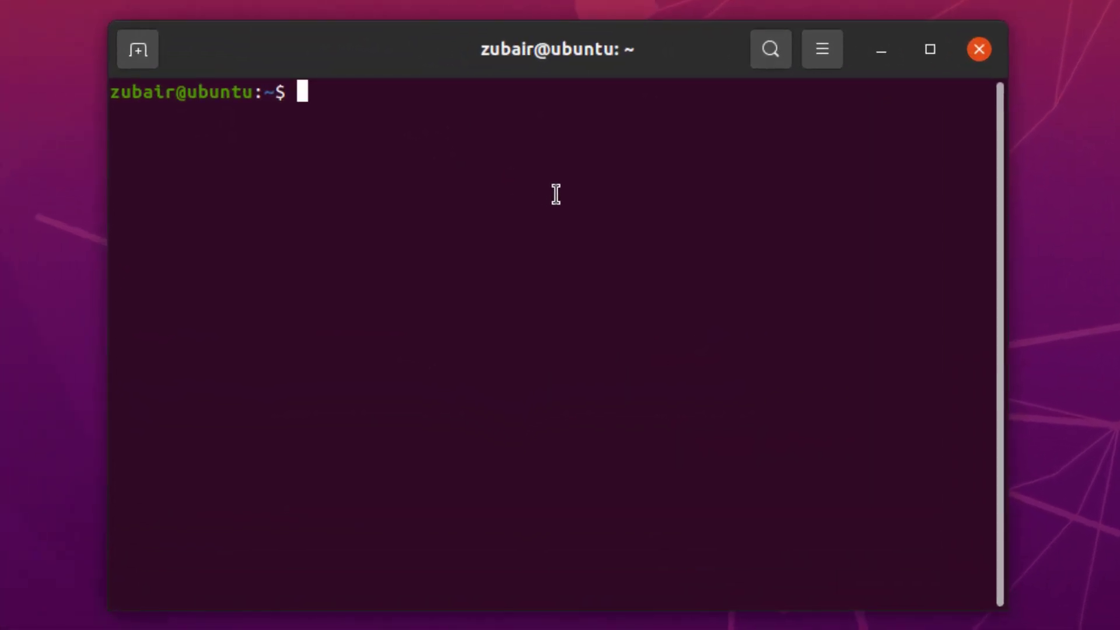
pyautogui.write('chmod')
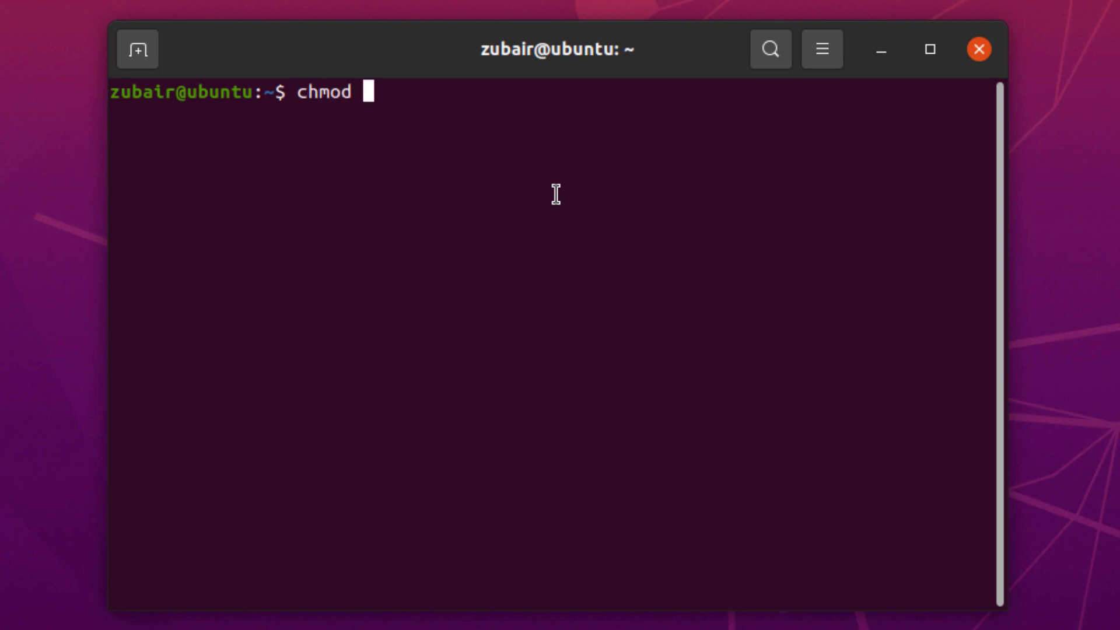
pyautogui.write('+x')
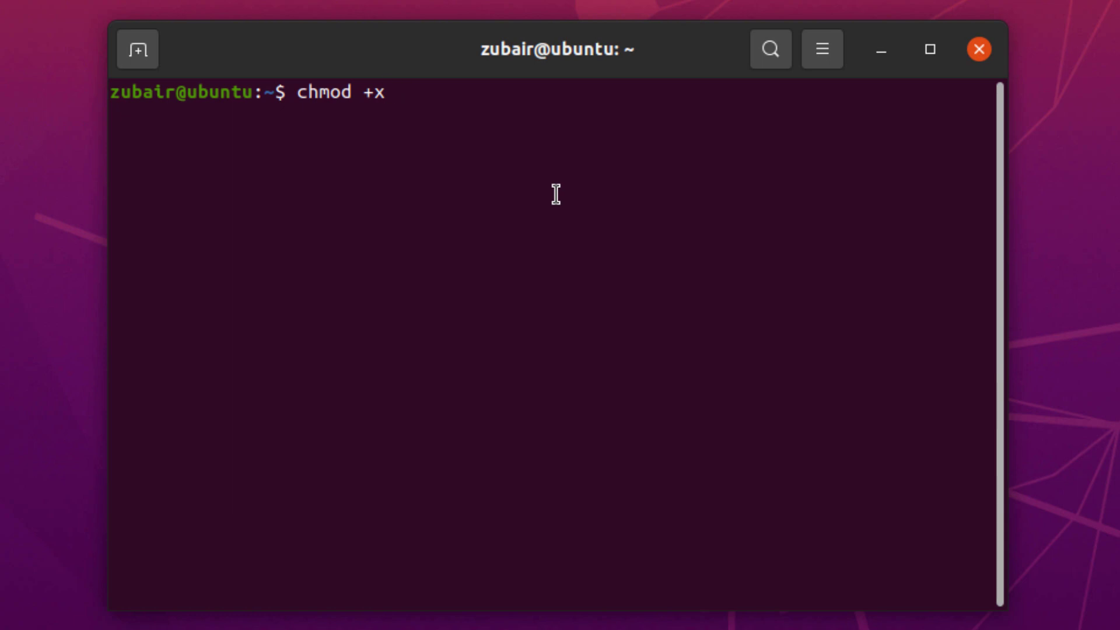
pyautogui.write('/home/')
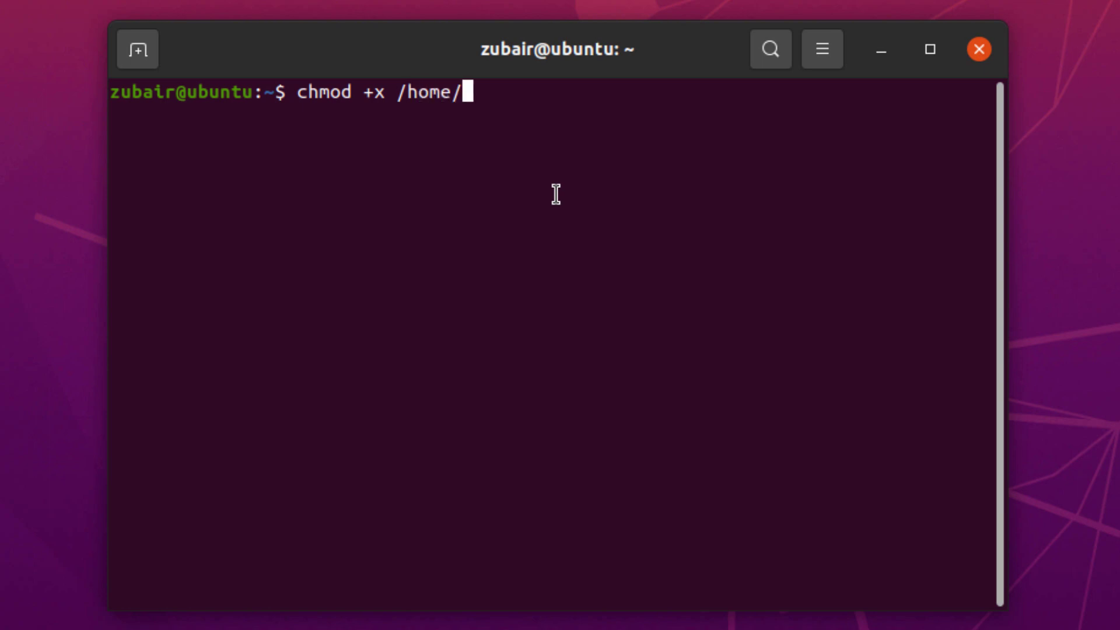
pyautogui.write('zubair/Do')
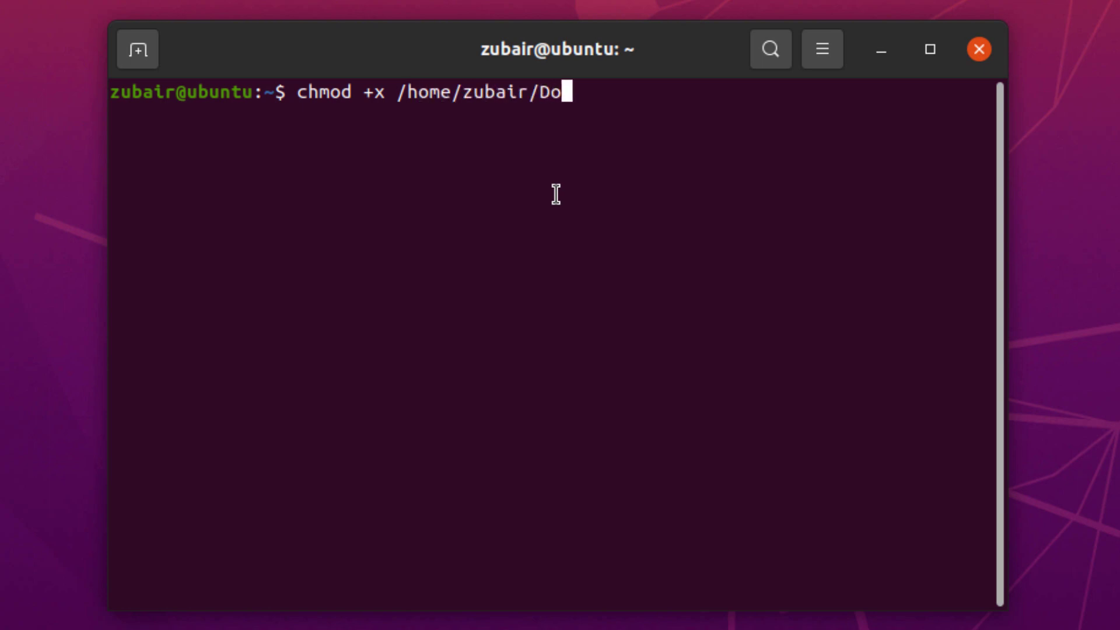
pyautogui.write('wnloads/UnitySetup-2018.2.7f1')
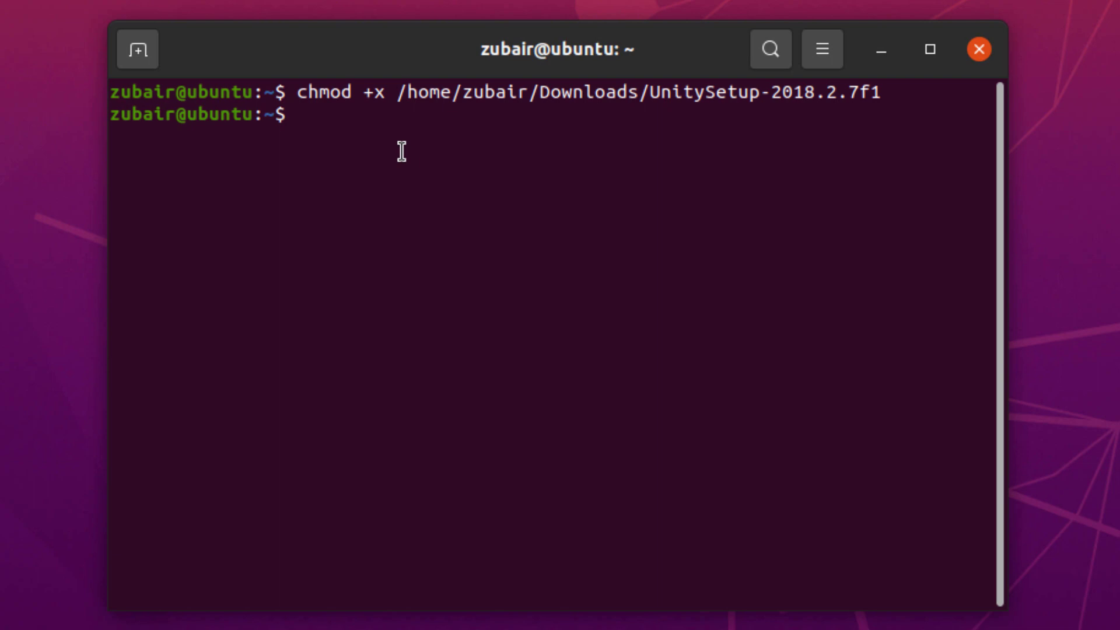
# Enter the sudo apt install command for libgtk2.0-0, libsoup2.4-1, libarchive13, libpng16-16, libgconf-2-4 and lib32 libraries
pyautogui.write('sudo apt install libgtk2.0-0 libsoup2.4-1 libarchive13 libpng16-16 libgconf-2-4 lib32stdc++6 libcanberra-gtk-module')
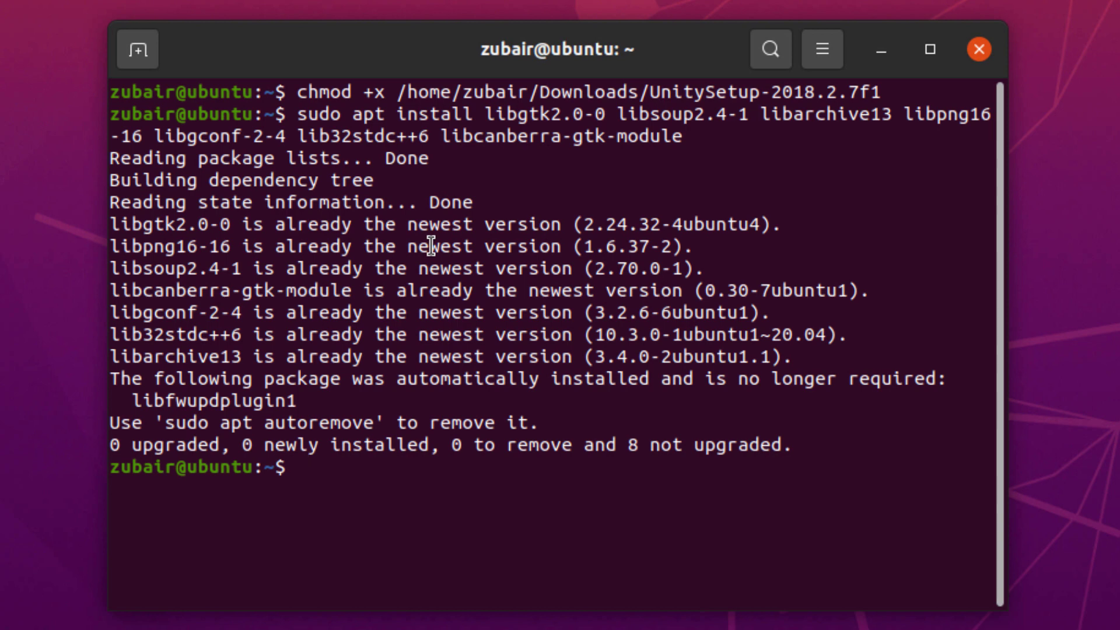
pyautogui.moveTo(548, 238)
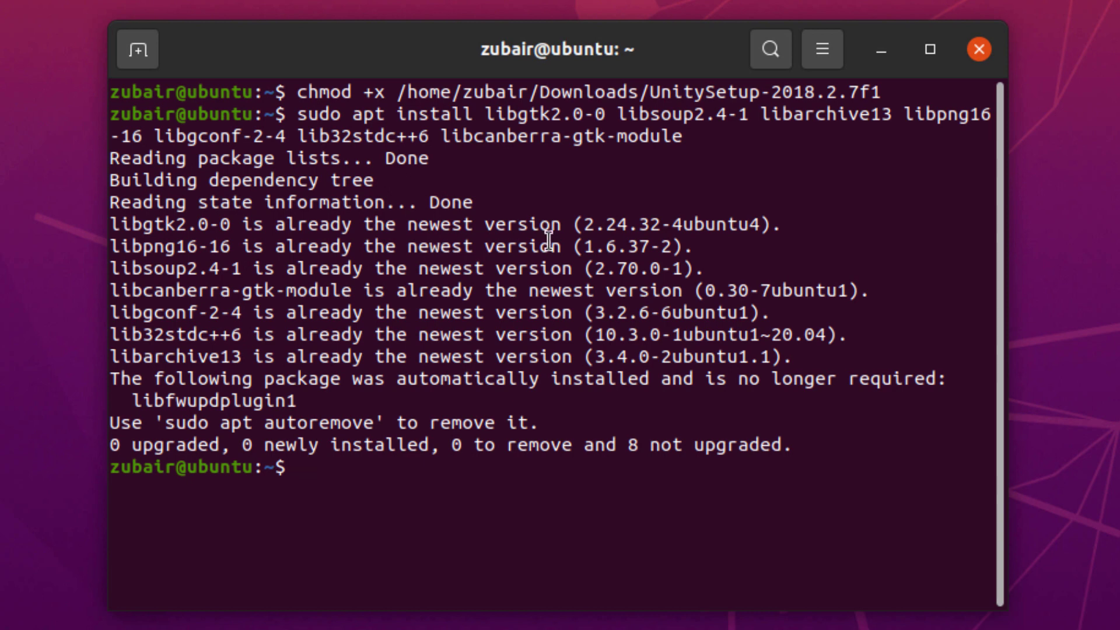
# Enter ~/Downloads/UnitySetup-2018.2.7f1 to start the Unity installer
pyautogui.write('~')
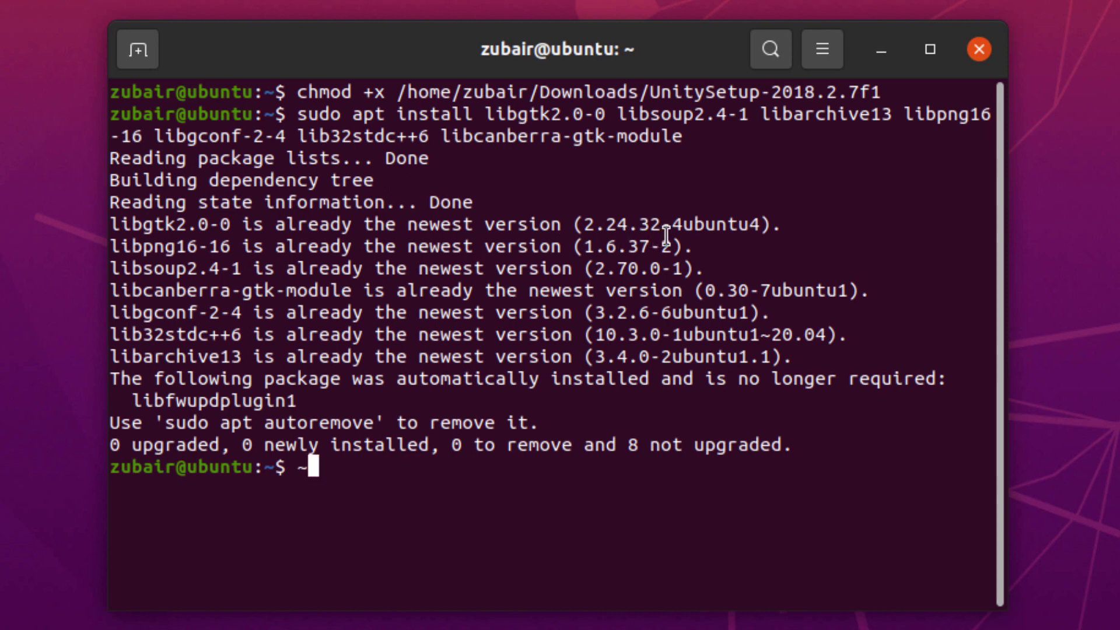
pyautogui.write('/D')
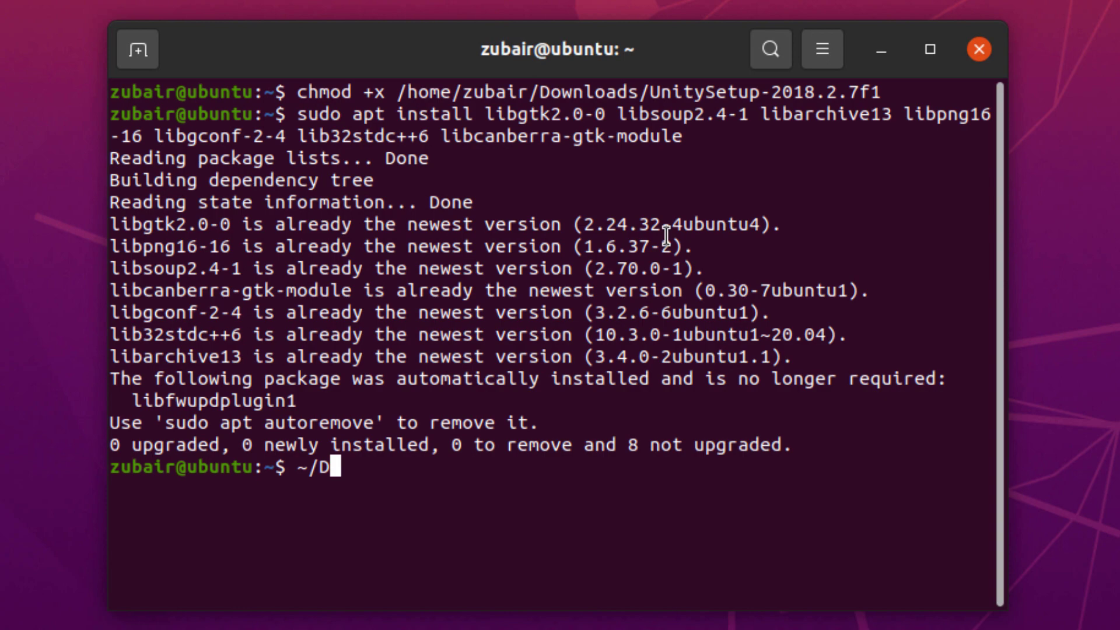
pyautogui.write('ownloads/UnitySetup-2018.2.7f1')
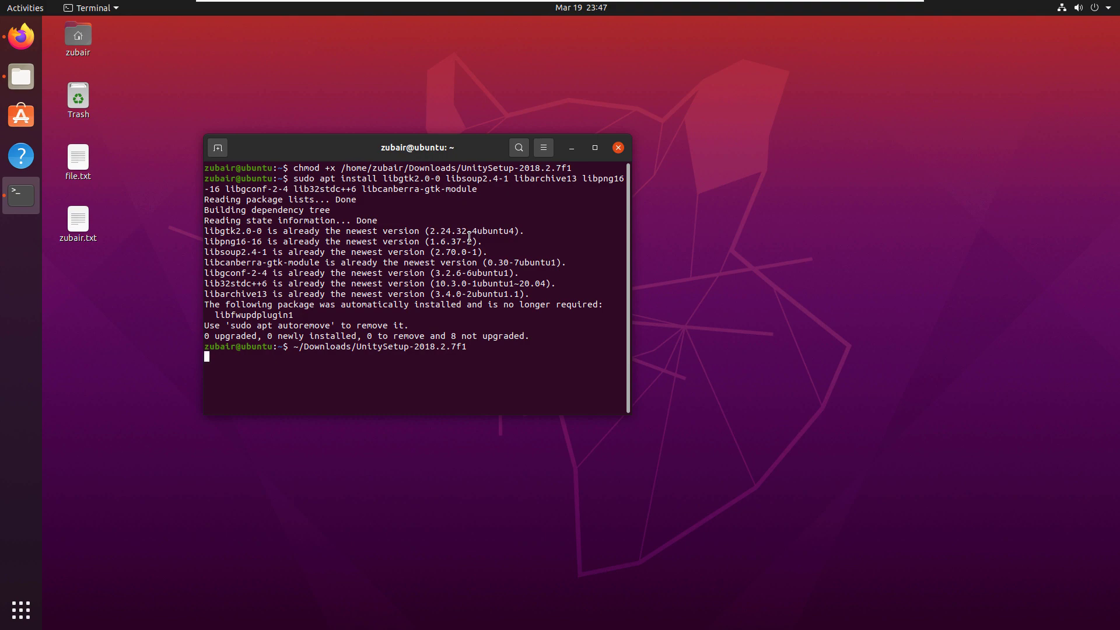
# Launch the Unity Download Assistant and continue past the welcome and license pages
pyautogui.press('Return')
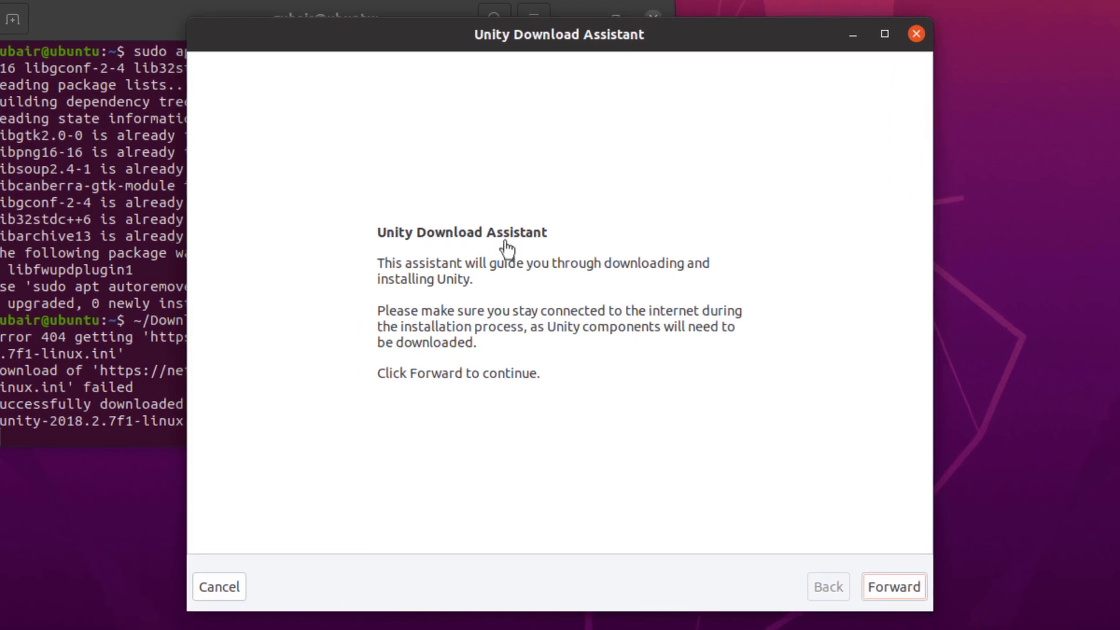
pyautogui.click(898, 586)
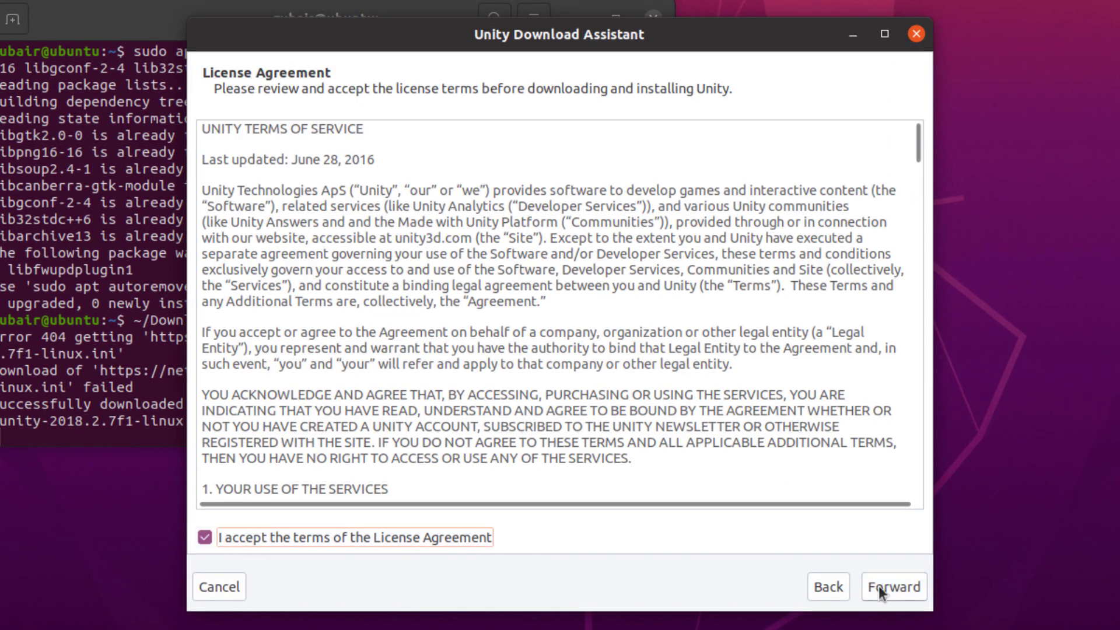
pyautogui.click(893, 587)
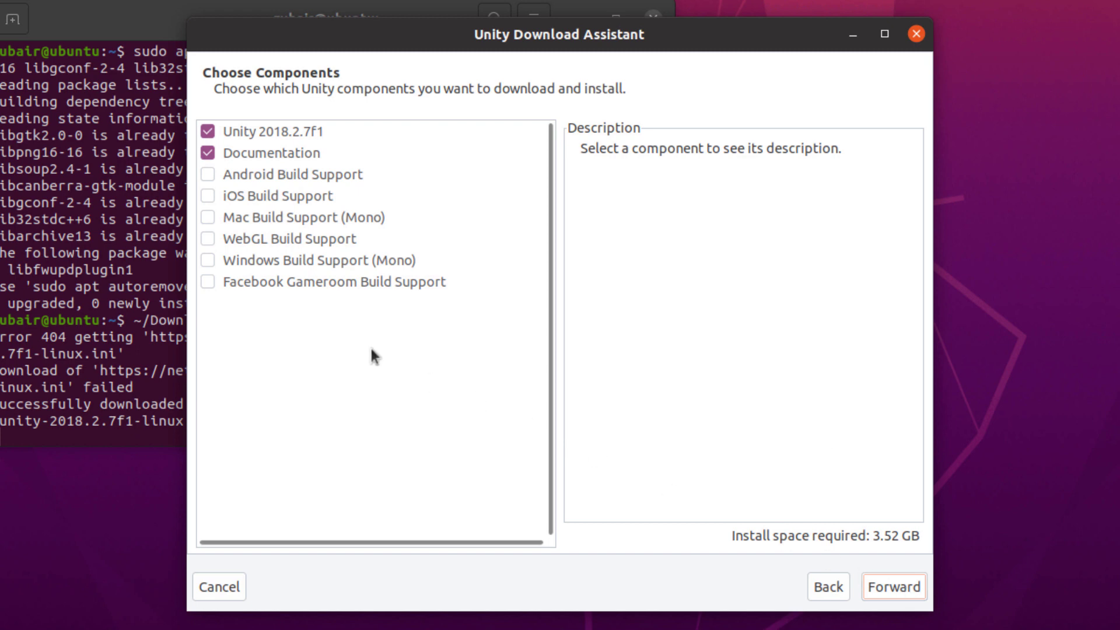
pyautogui.moveTo(353, 331)
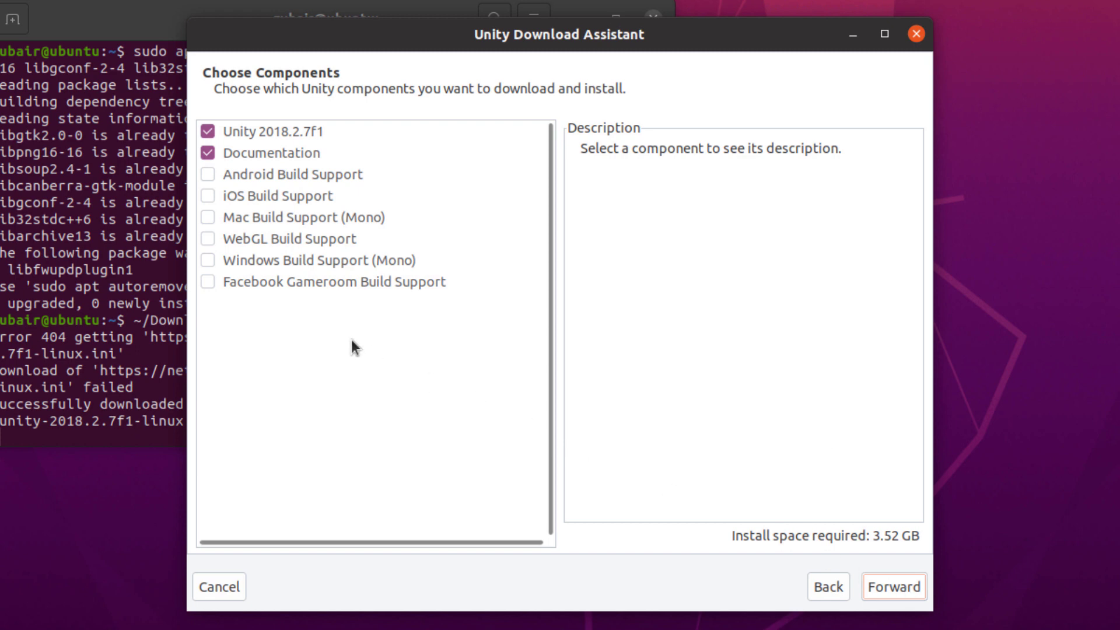
# Toggle Windows (Mono) and Facebook Gameroom build support, leaving only Unity 2018.2.7f1 and Documentation selected
pyautogui.click(210, 175)
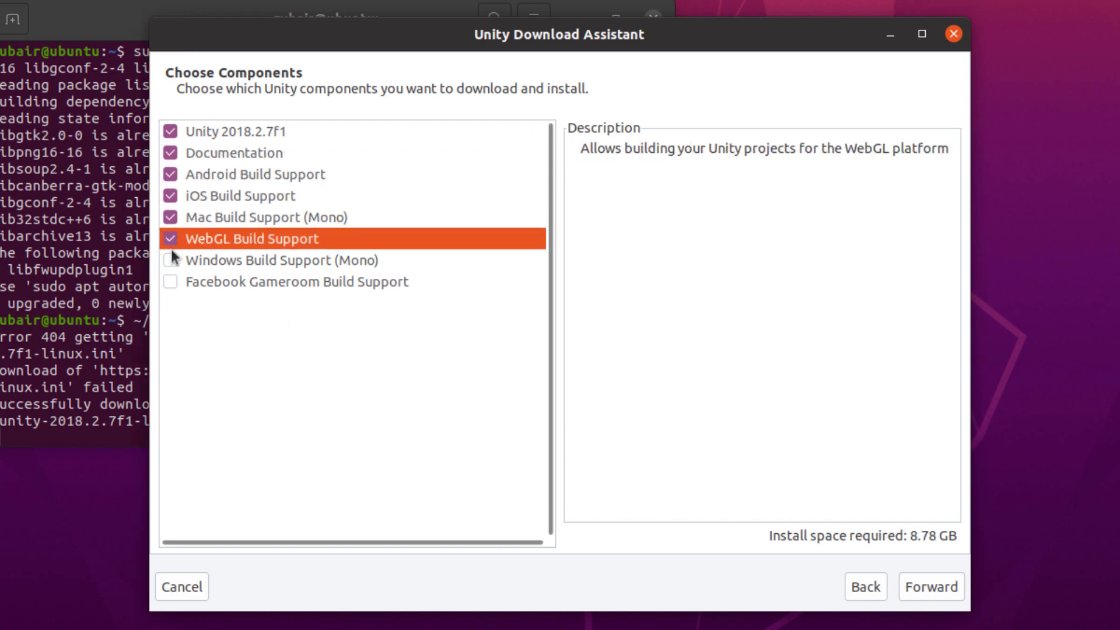
pyautogui.click(171, 260)
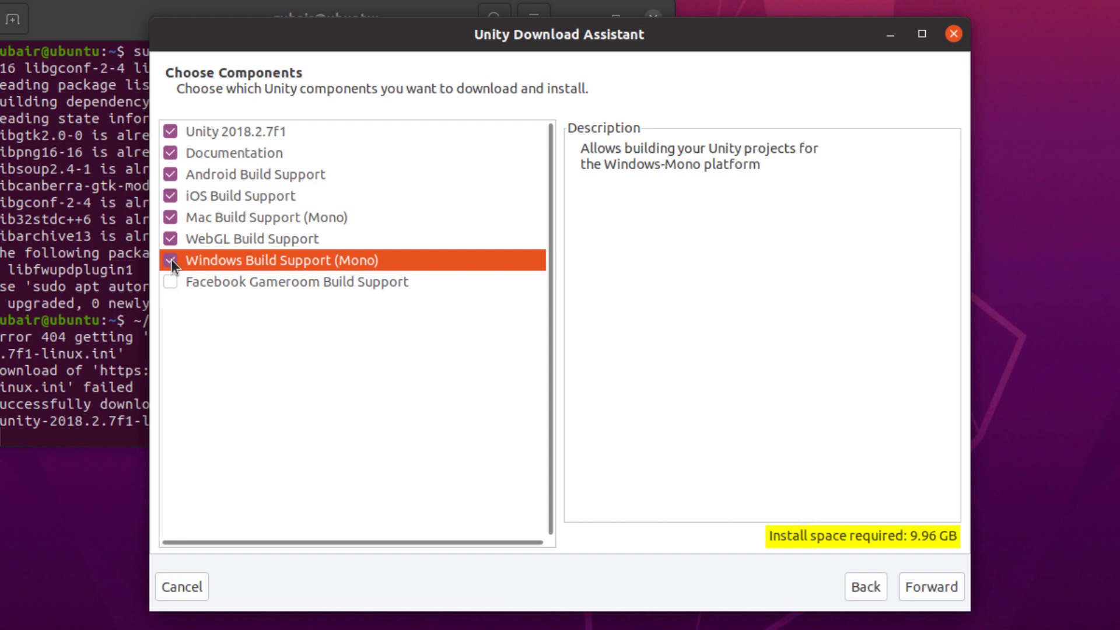
pyautogui.click(170, 281)
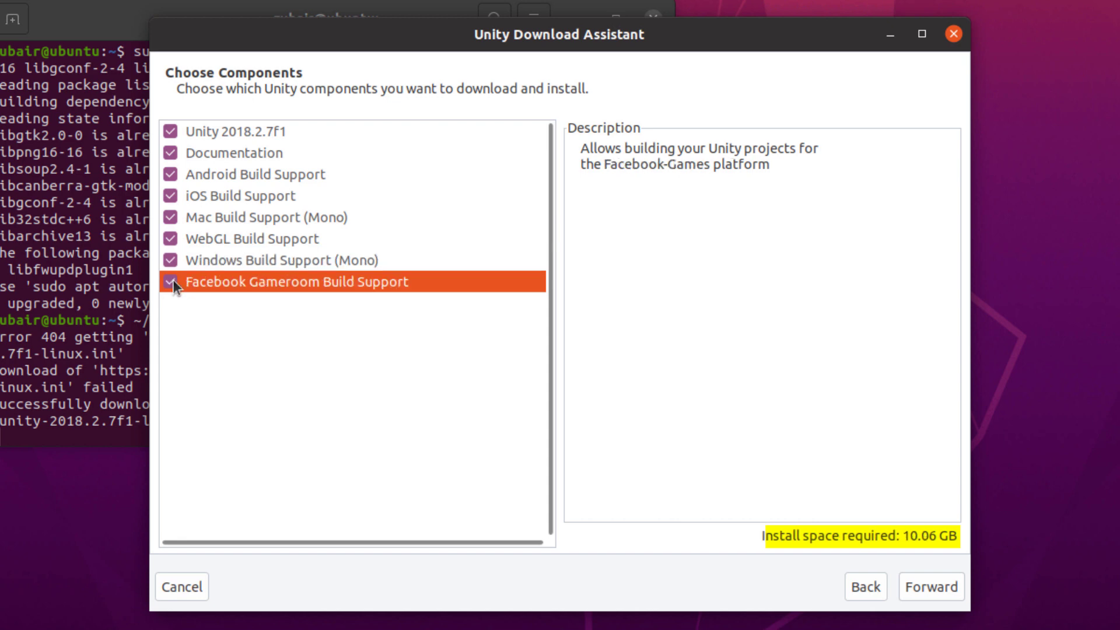
pyautogui.moveTo(170, 191)
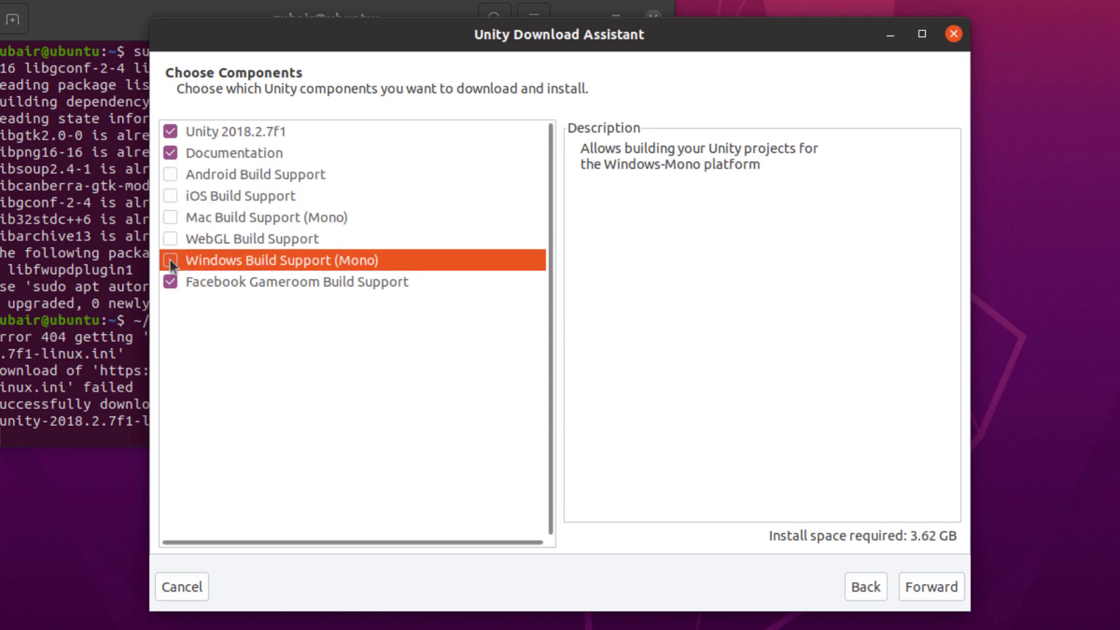
pyautogui.click(171, 281)
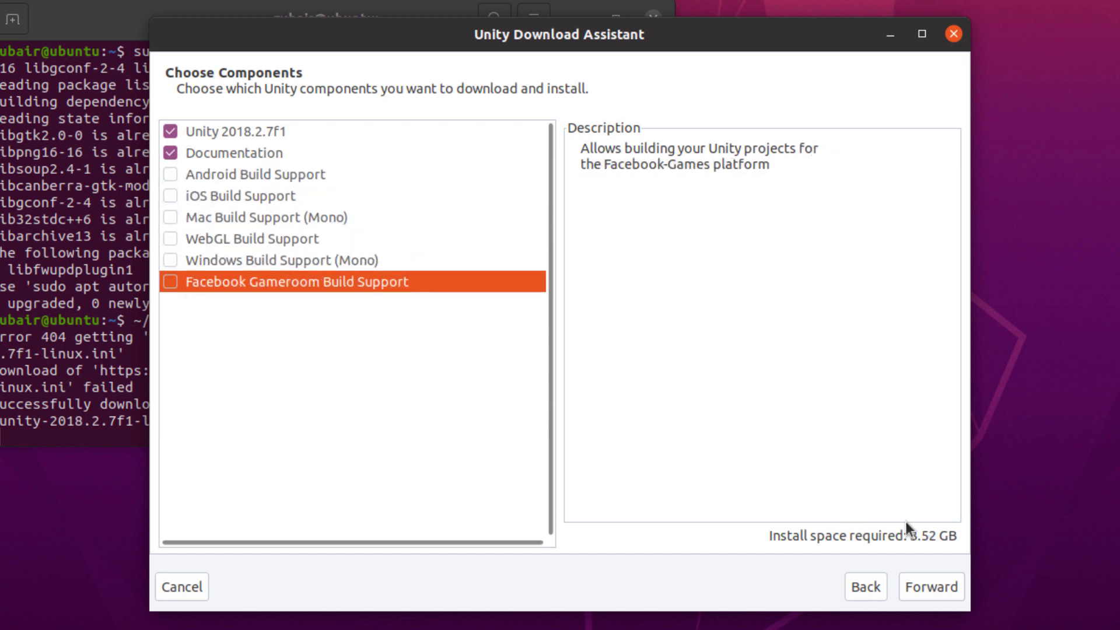
pyautogui.moveTo(174, 159)
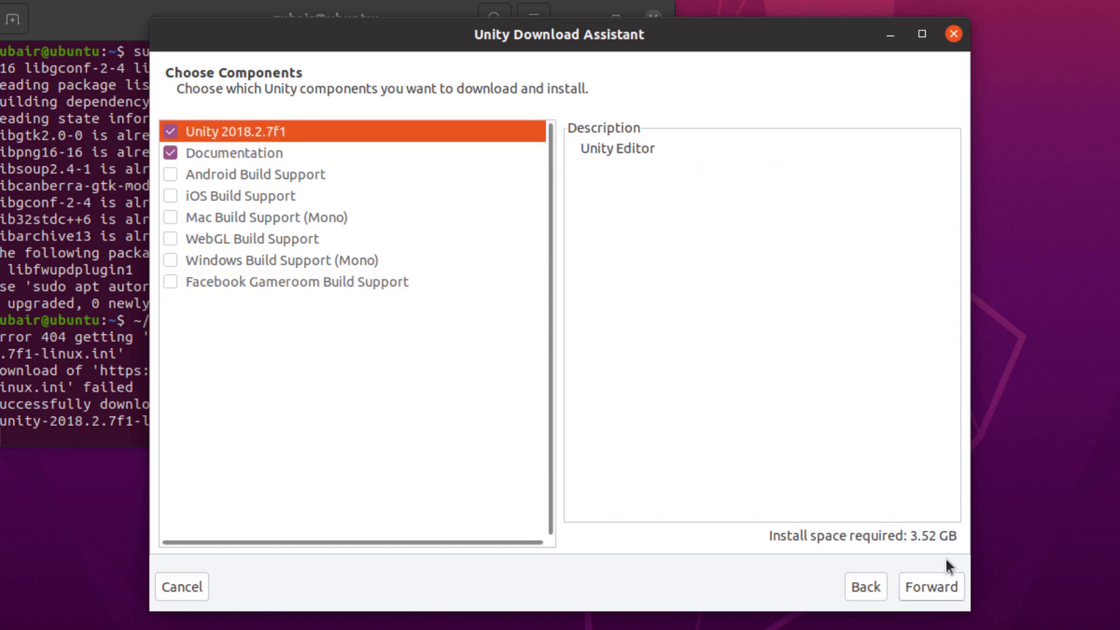
# Choose Downloads as the download location and continue until Unity reports it has finished installing
pyautogui.click(931, 587)
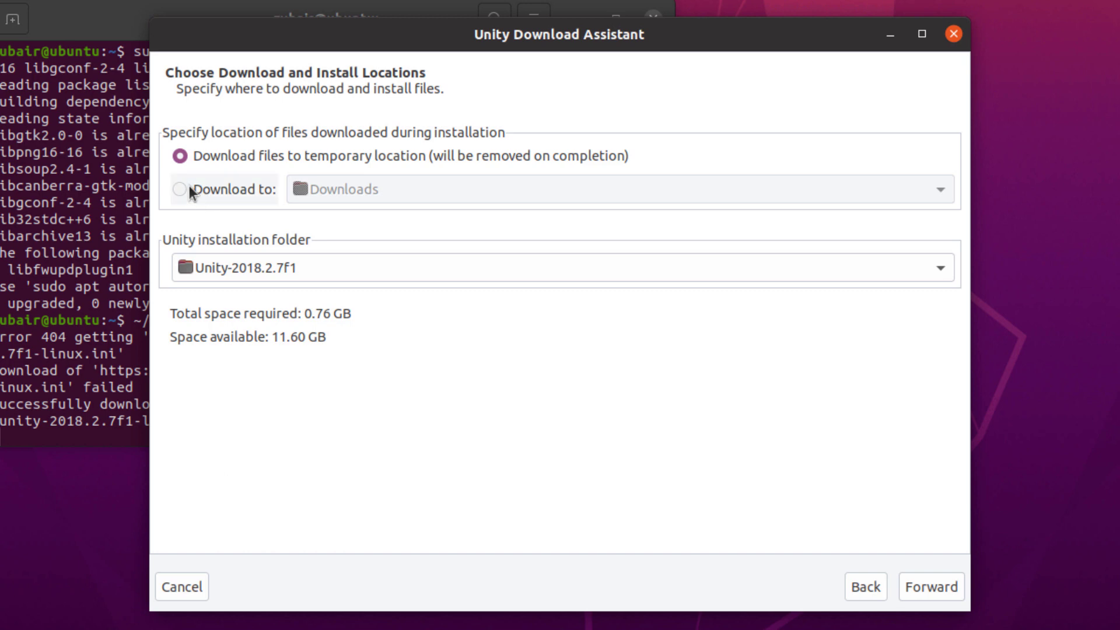
pyautogui.click(179, 189)
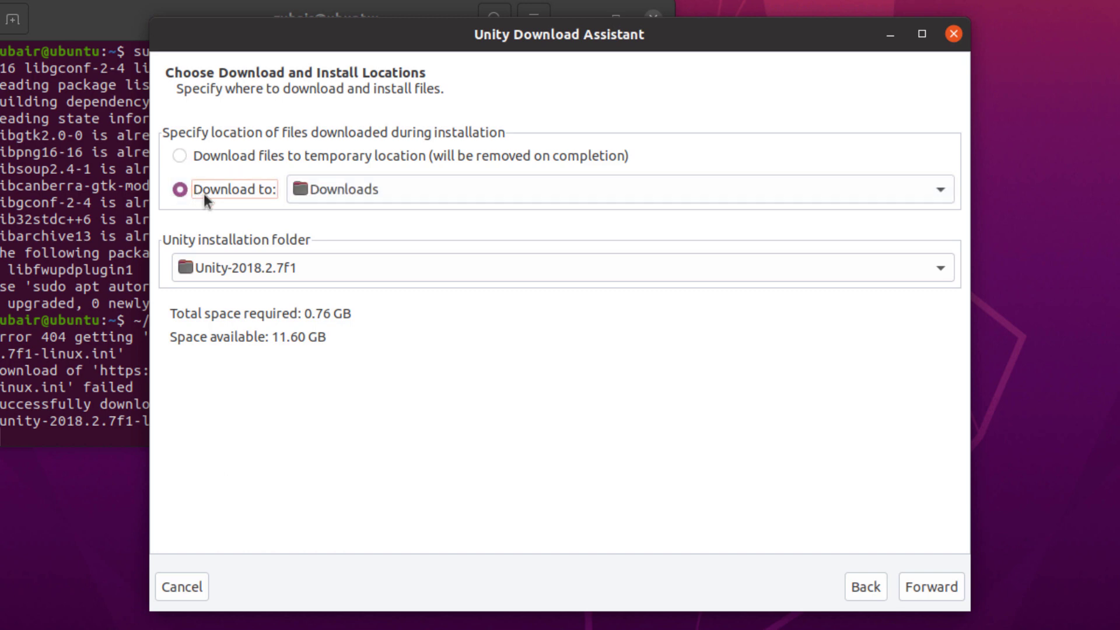
pyautogui.click(936, 586)
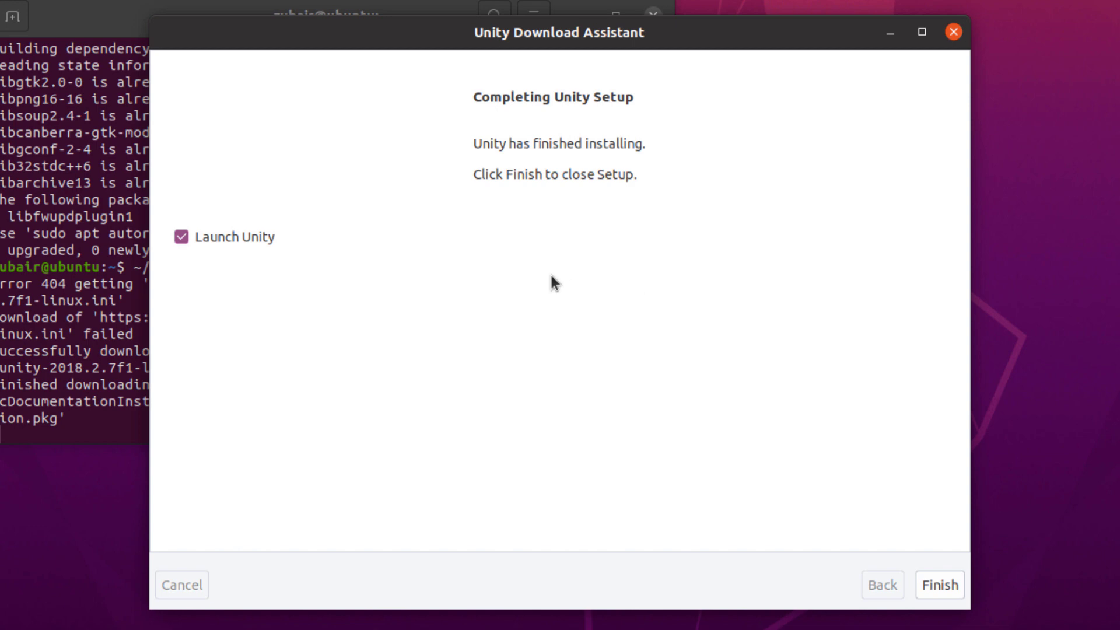
pyautogui.moveTo(931, 577)
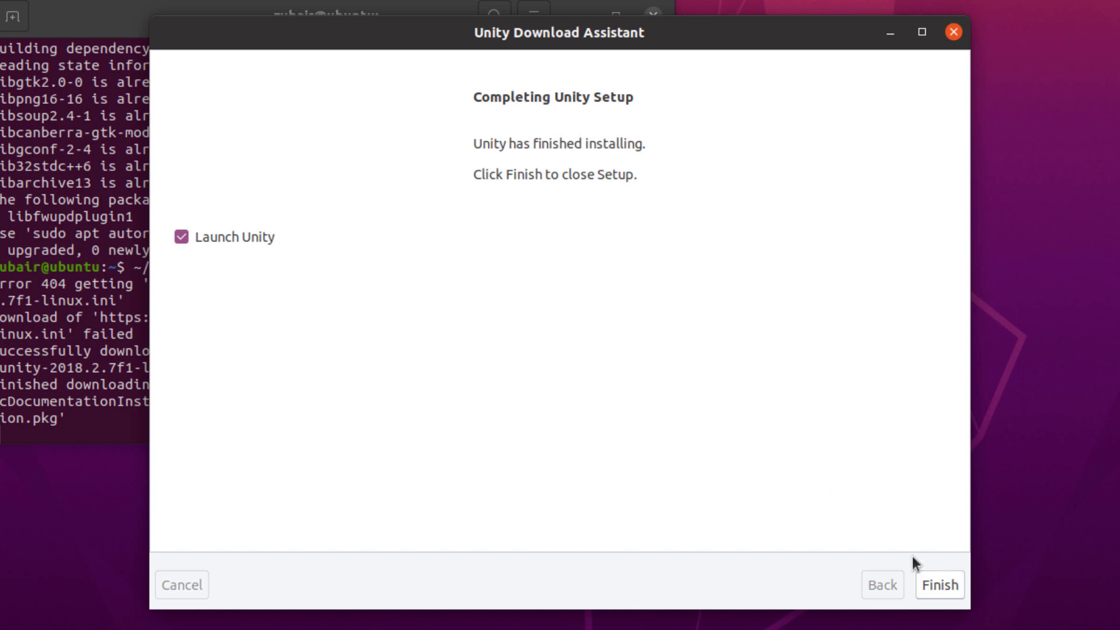